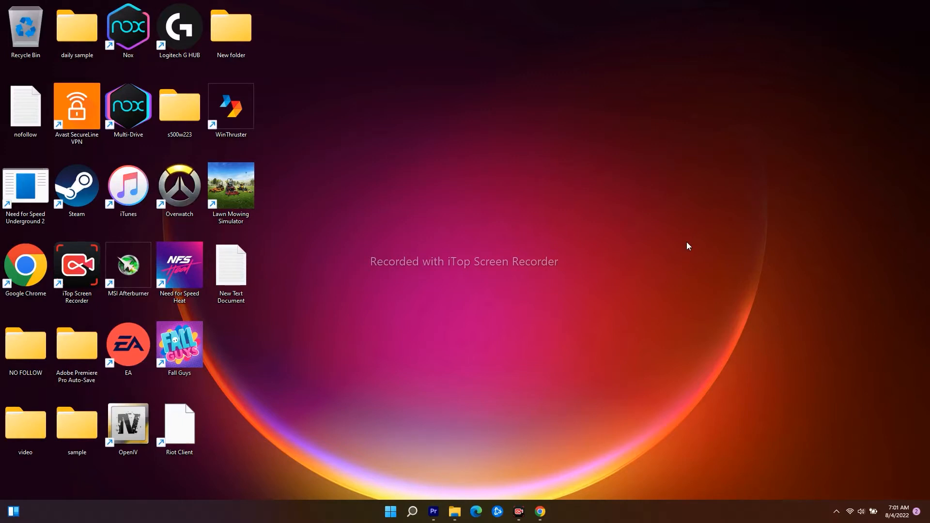
{"action": "mouse_move", "coordinate": [695, 248]}
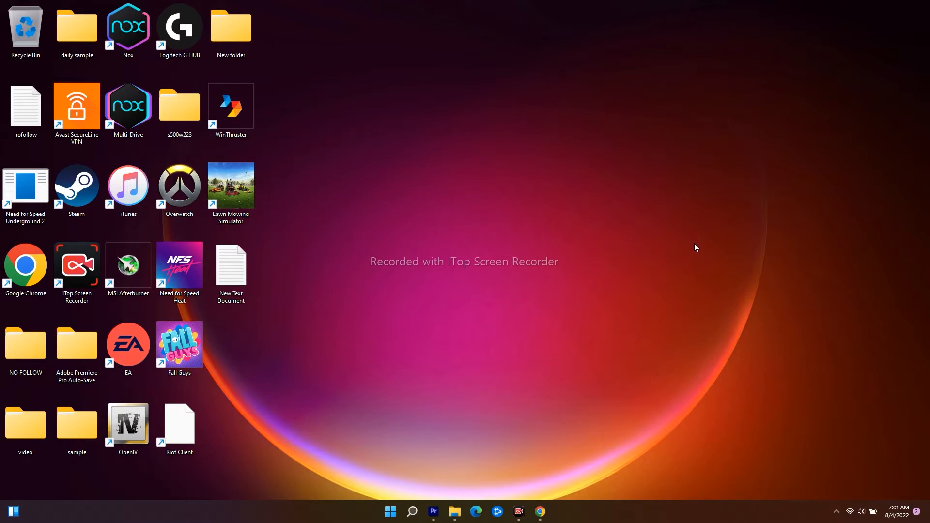
{"action": "mouse_move", "coordinate": [666, 245]}
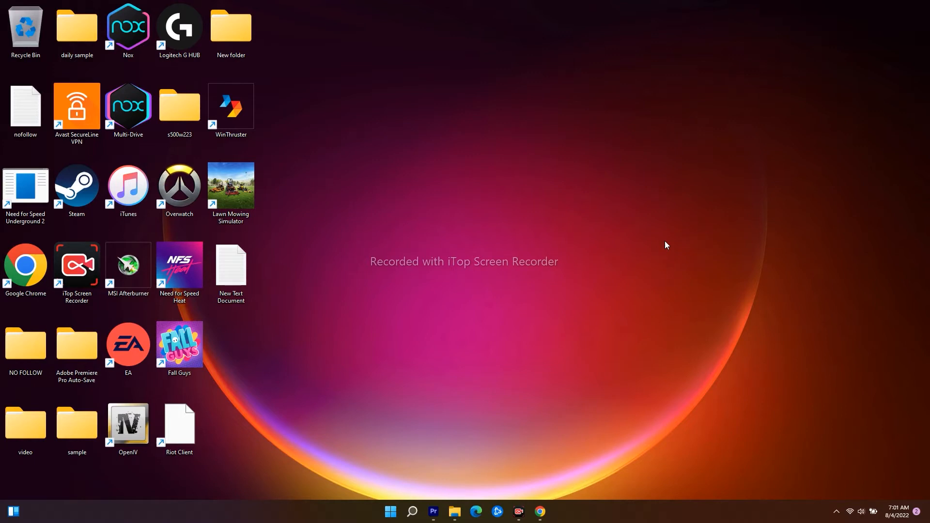
{"action": "mouse_move", "coordinate": [552, 206]}
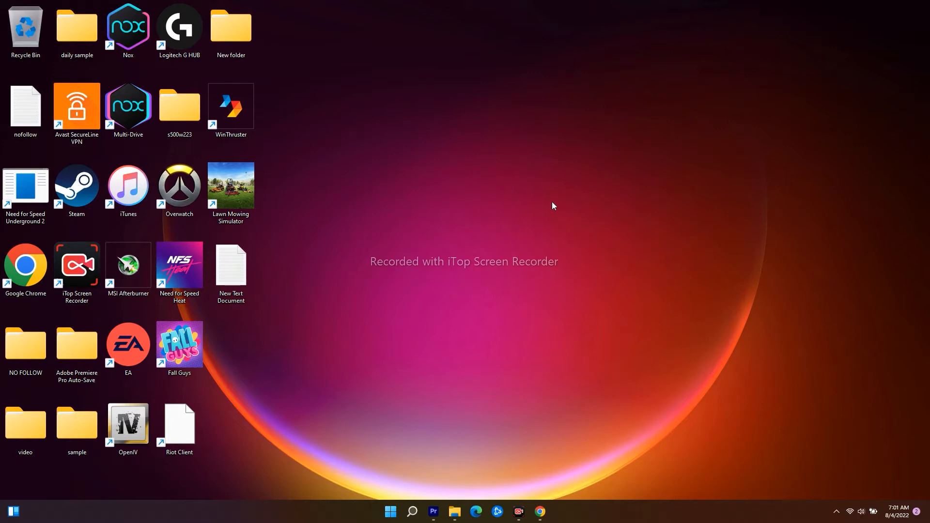
{"action": "mouse_move", "coordinate": [497, 242]}
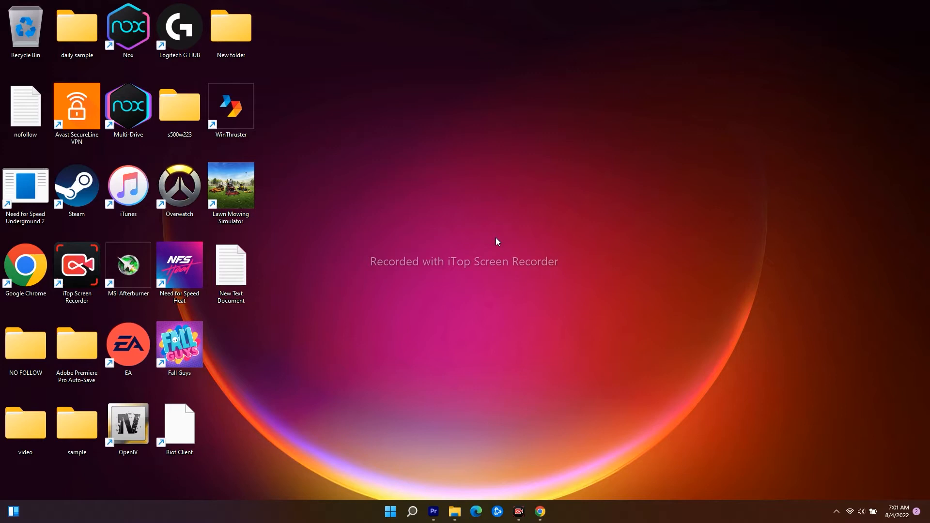
{"action": "mouse_move", "coordinate": [539, 511]}
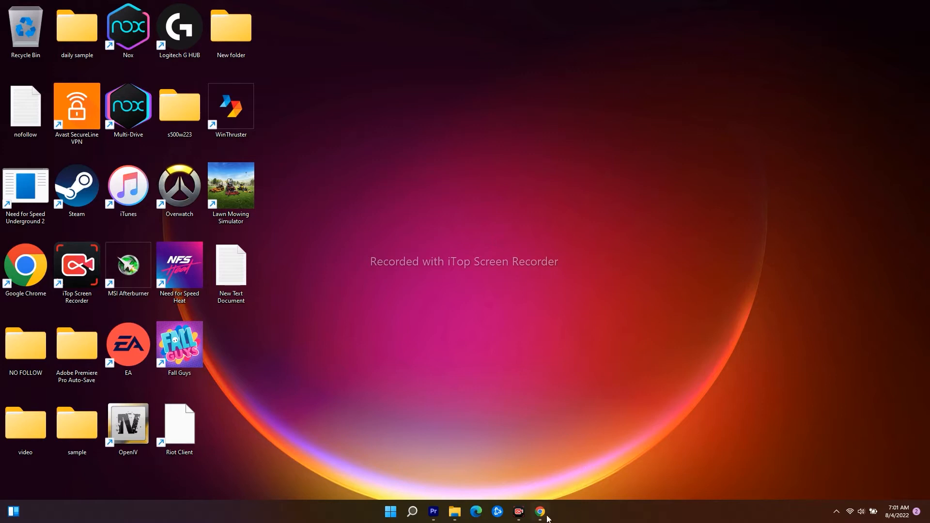
Bring up the redistributable downloads page and start downloading vc_redist.x86.exe
{"action": "left_click", "coordinate": [538, 510]}
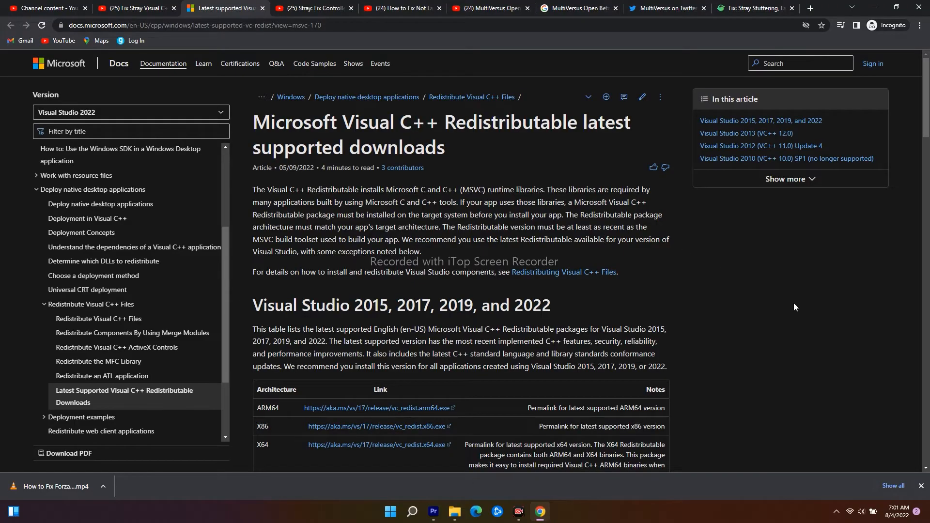
{"action": "mouse_move", "coordinate": [659, 203]}
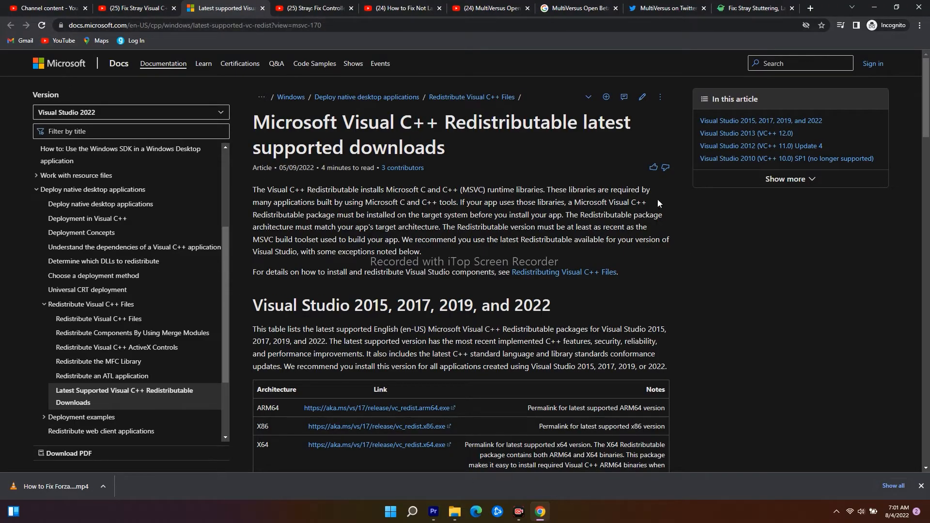
{"action": "mouse_move", "coordinate": [290, 134]}
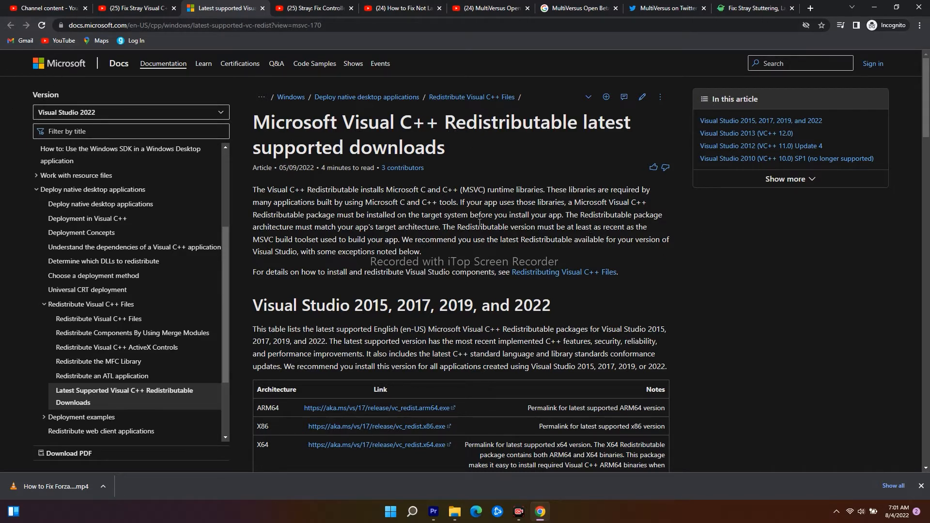
{"action": "scroll", "scroll_direction": "down", "scroll_amount": 3}
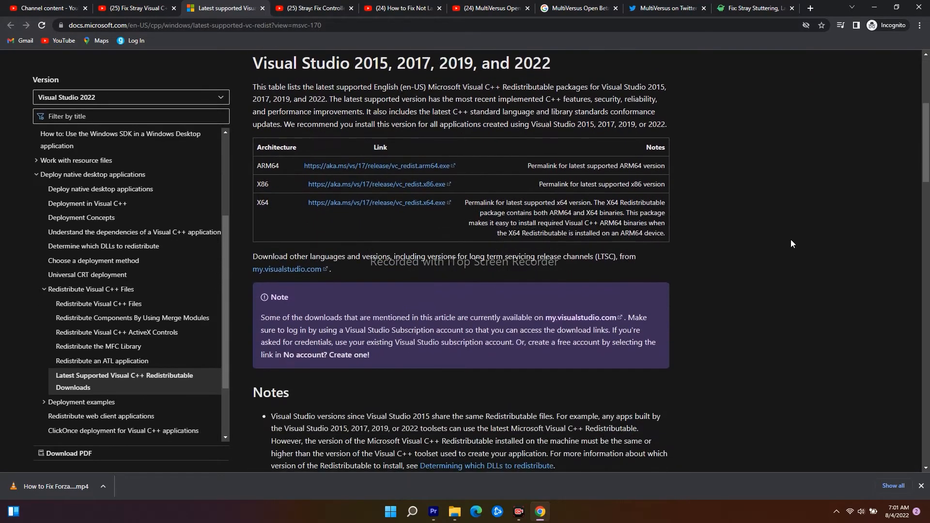
{"action": "scroll", "scroll_direction": "up", "scroll_amount": 3}
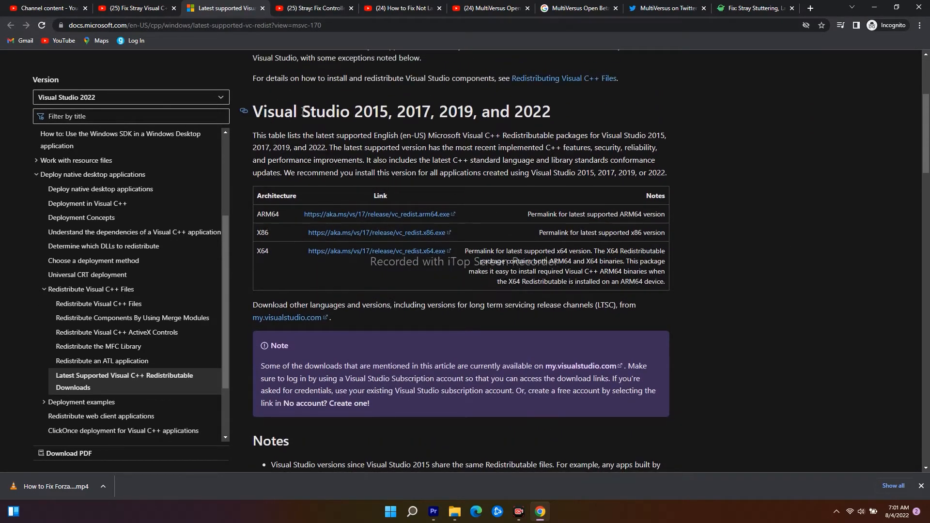
{"action": "mouse_move", "coordinate": [507, 120]}
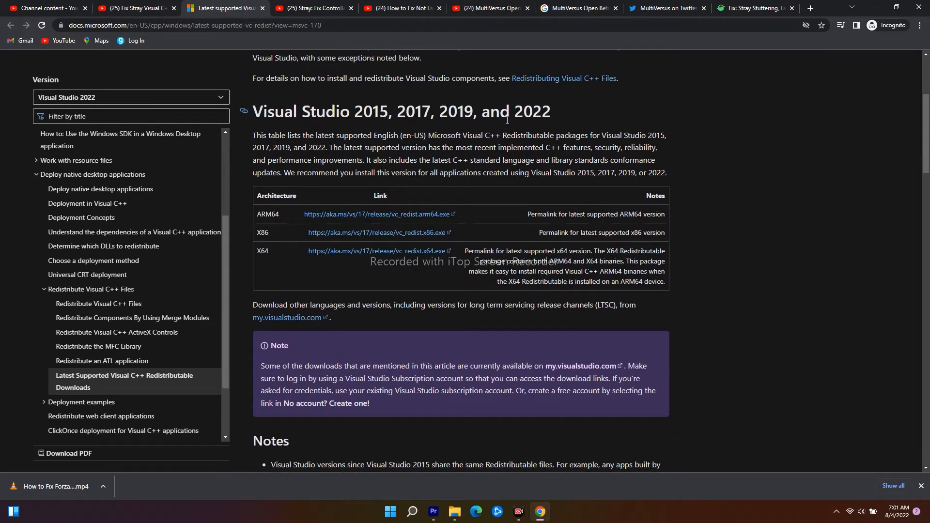
{"action": "scroll", "scroll_direction": "down", "scroll_amount": 3}
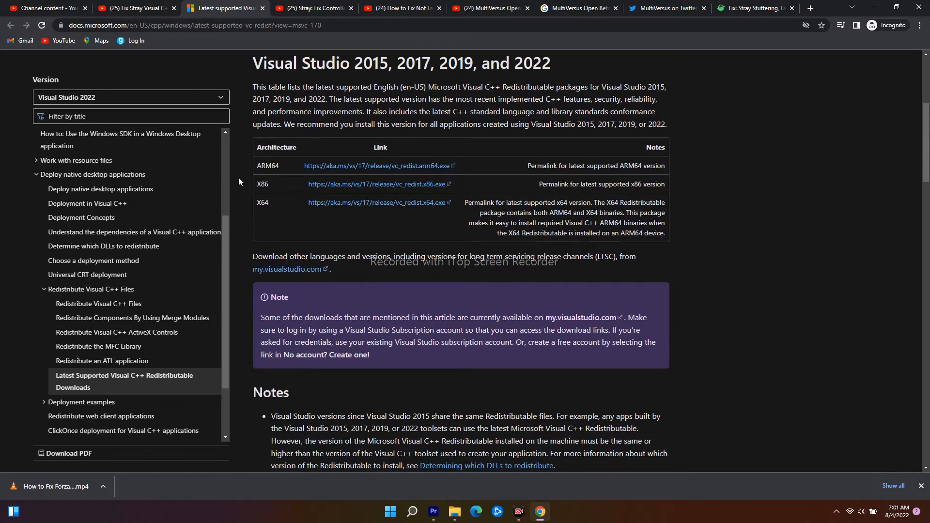
{"action": "double_click", "coordinate": [262, 187]}
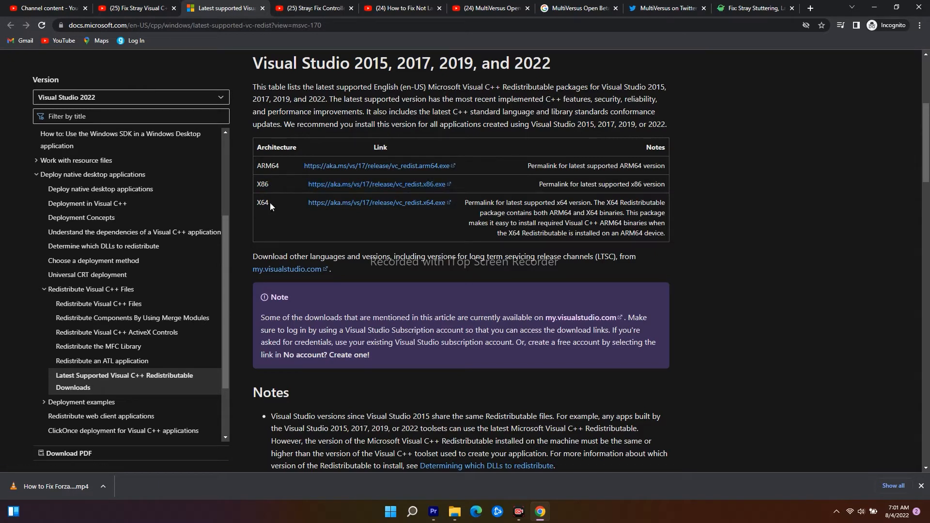
{"action": "mouse_move", "coordinate": [374, 187]}
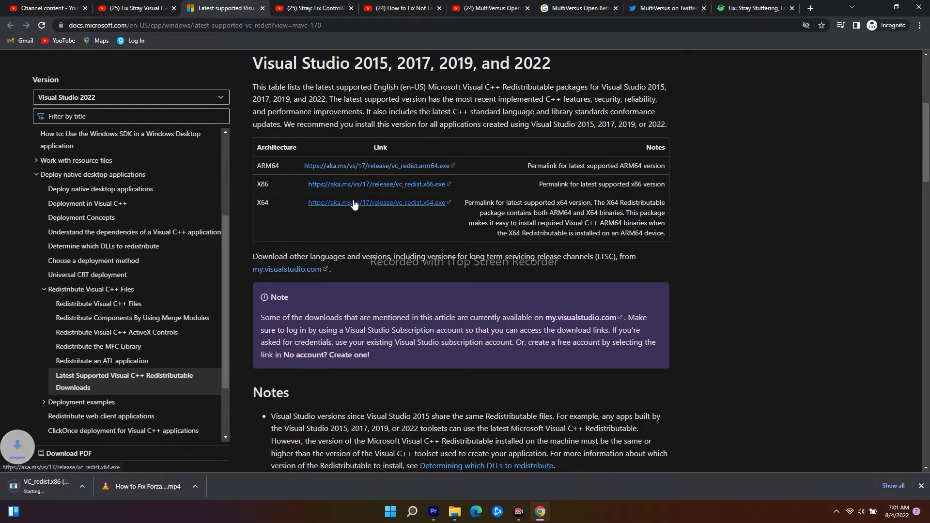
Download vc_redist.x64.exe, then launch the downloaded x86 installer from the downloads bar
{"action": "left_click", "coordinate": [378, 203]}
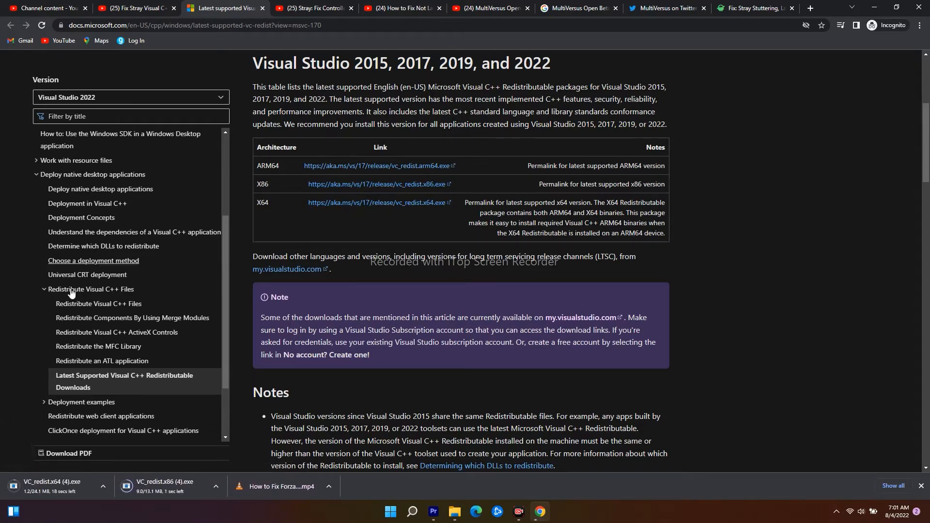
{"action": "mouse_move", "coordinate": [225, 464]}
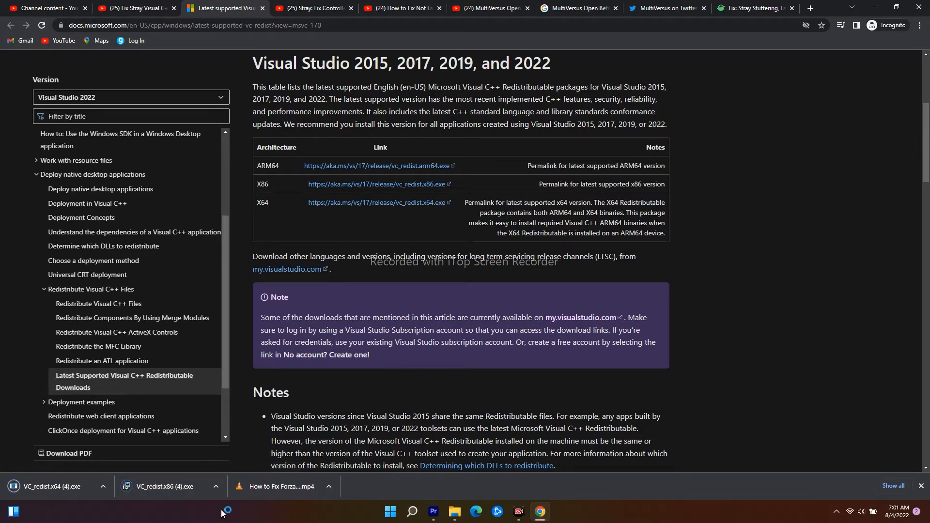
{"action": "left_click", "coordinate": [214, 486]}
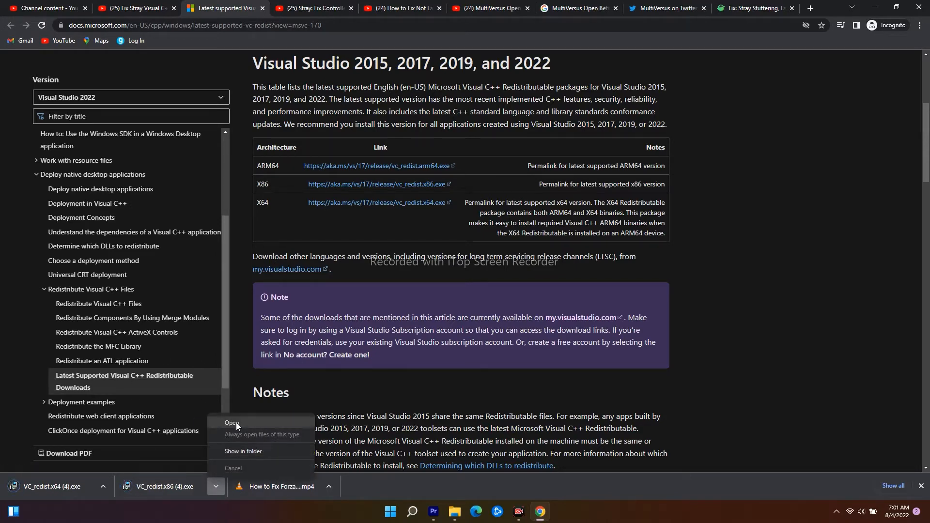
{"action": "left_click", "coordinate": [232, 423]}
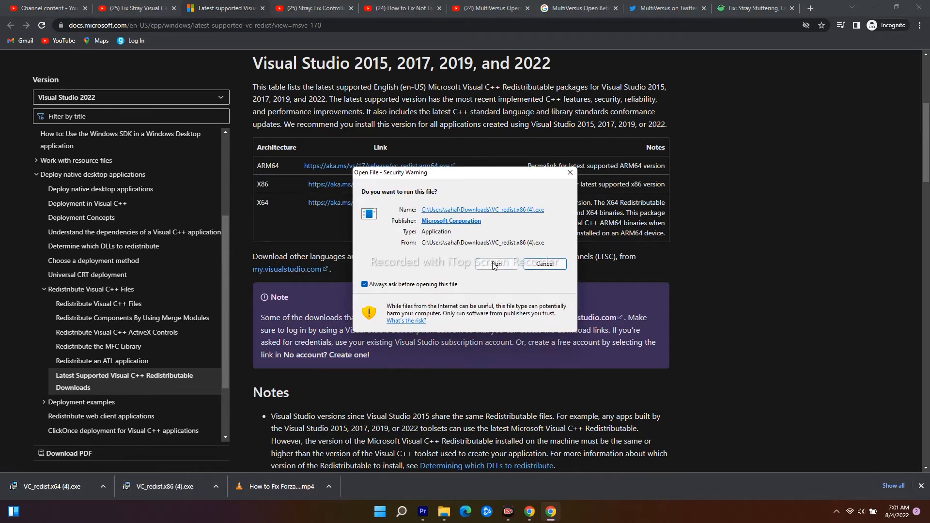
Run VC_redist.x86.exe and repair the existing 14.32.31332 redistributable, watching its progress
{"action": "left_click", "coordinate": [495, 264]}
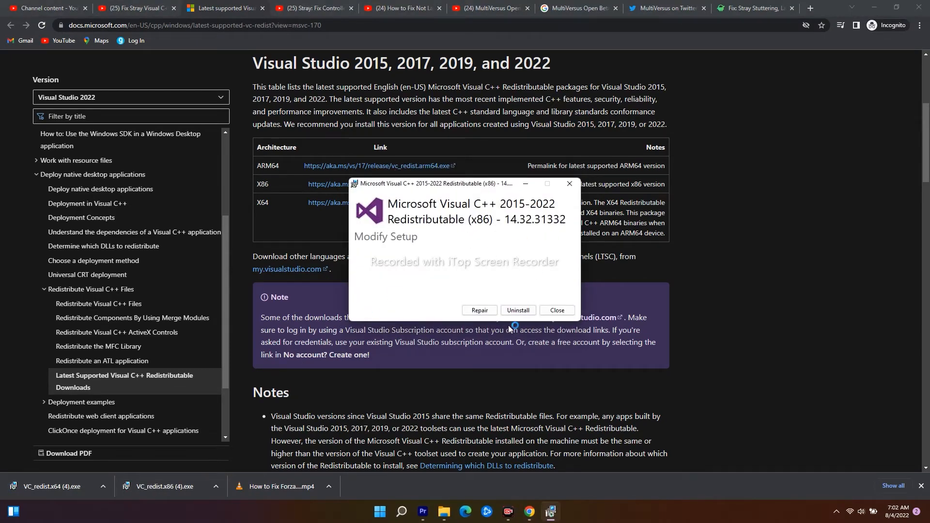
{"action": "left_click", "coordinate": [479, 310]}
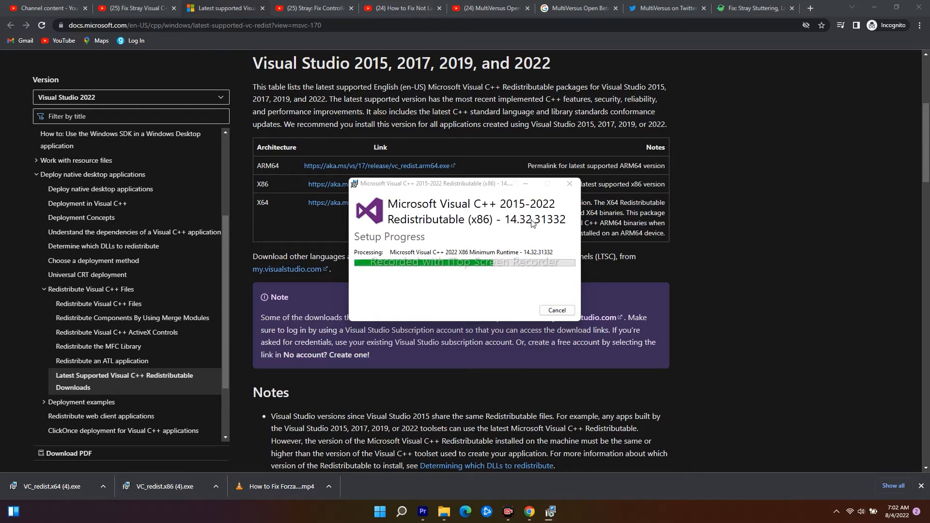
{"action": "mouse_move", "coordinate": [427, 195]}
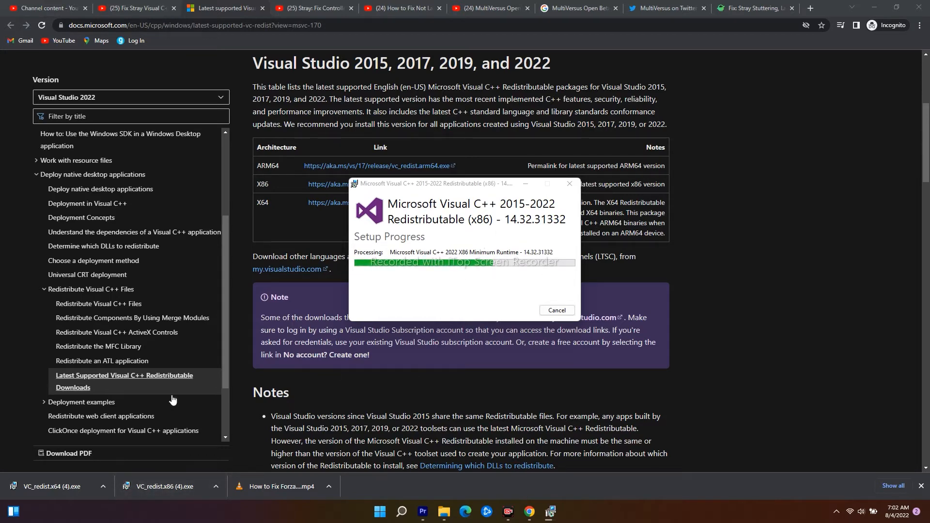
{"action": "left_click", "coordinate": [102, 486]}
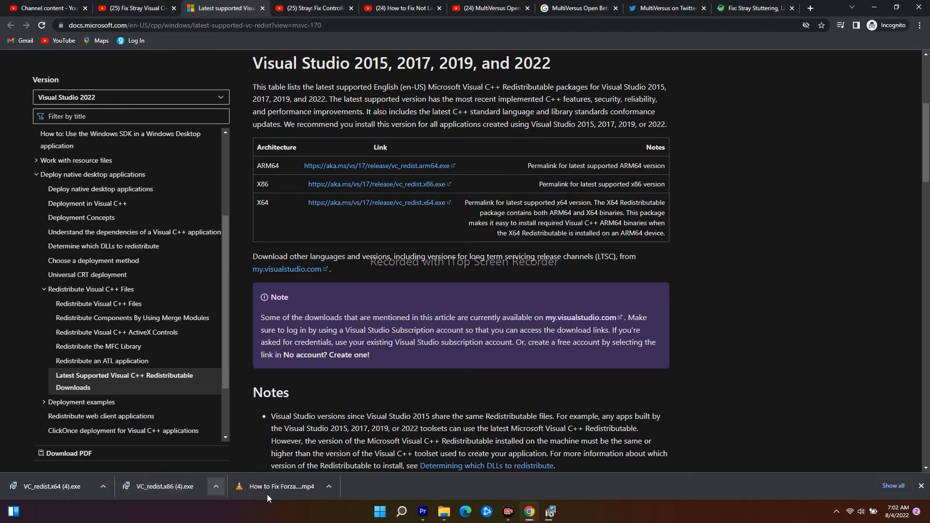
{"action": "left_click", "coordinate": [162, 486]}
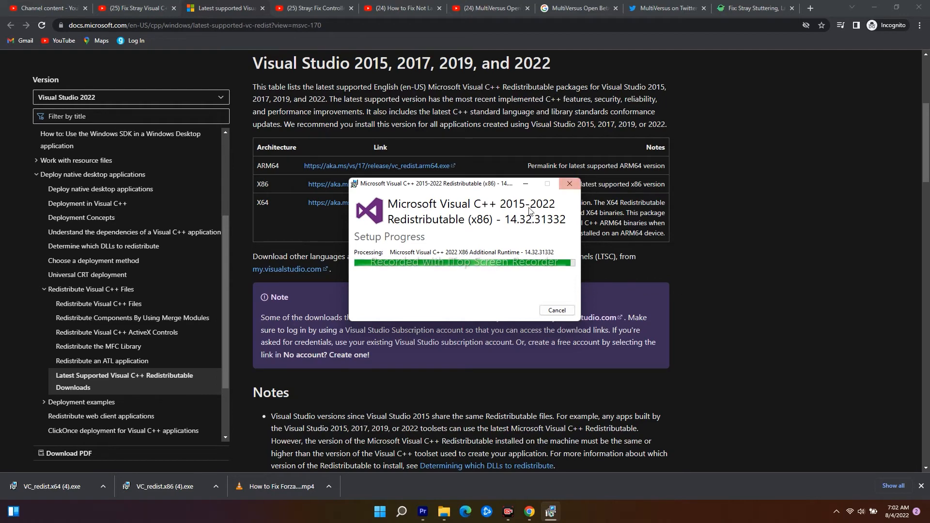
{"action": "left_click", "coordinate": [101, 486]}
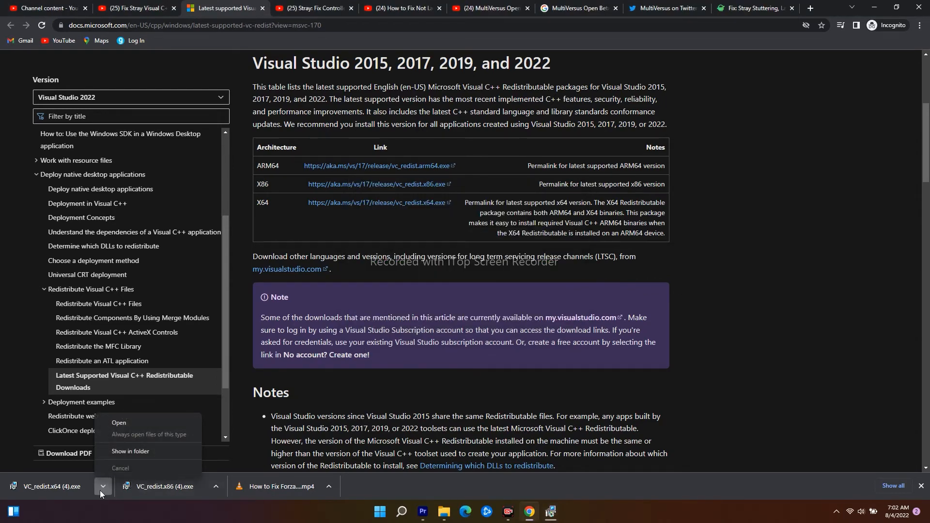
Run VC_redist.x64.exe, agree to the license terms, and install it
{"action": "left_click", "coordinate": [118, 422]}
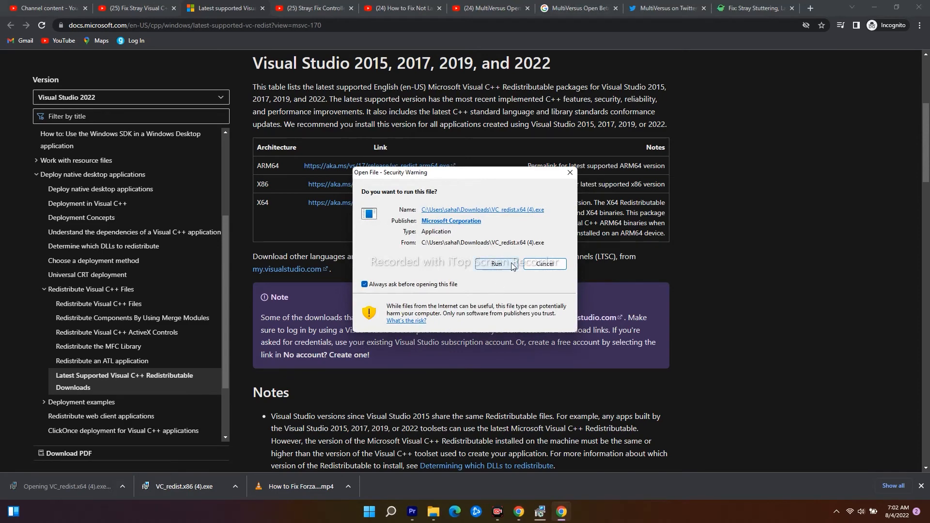
{"action": "left_click", "coordinate": [496, 263]}
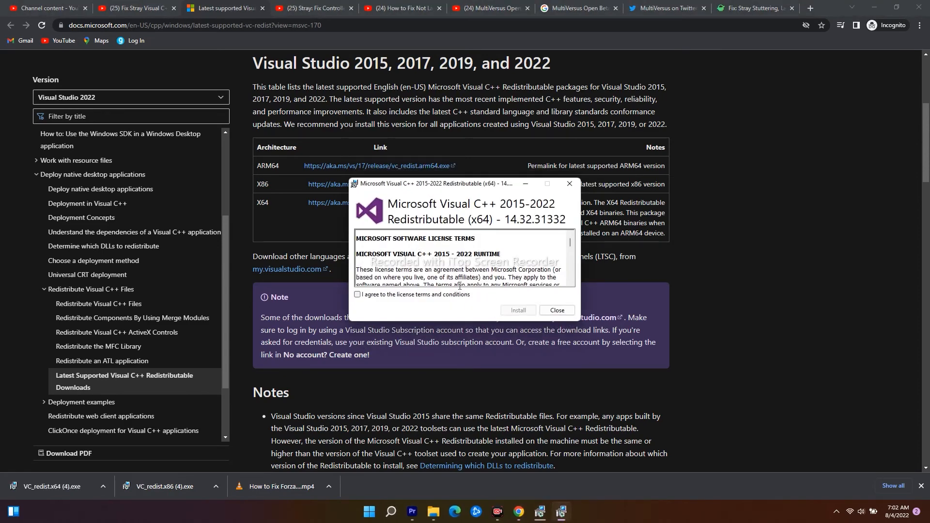
{"action": "left_click", "coordinate": [357, 295]}
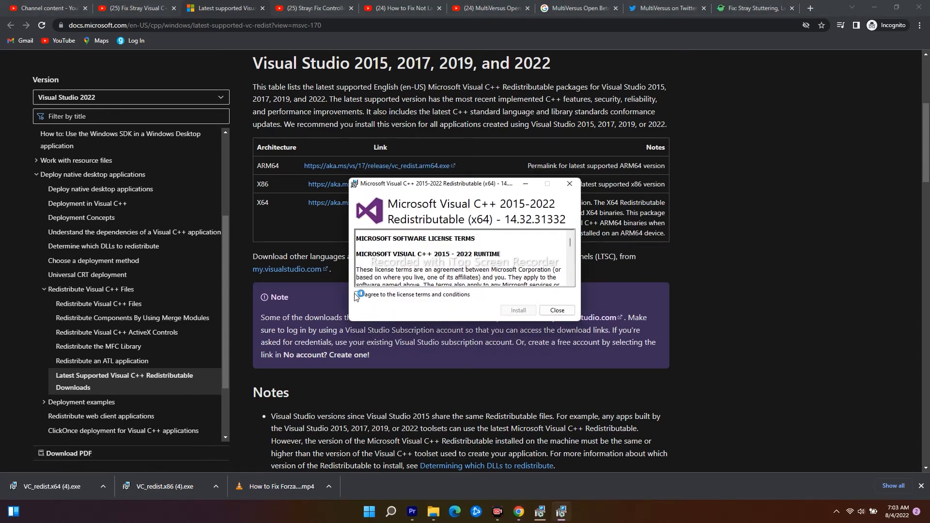
{"action": "left_click", "coordinate": [517, 310]}
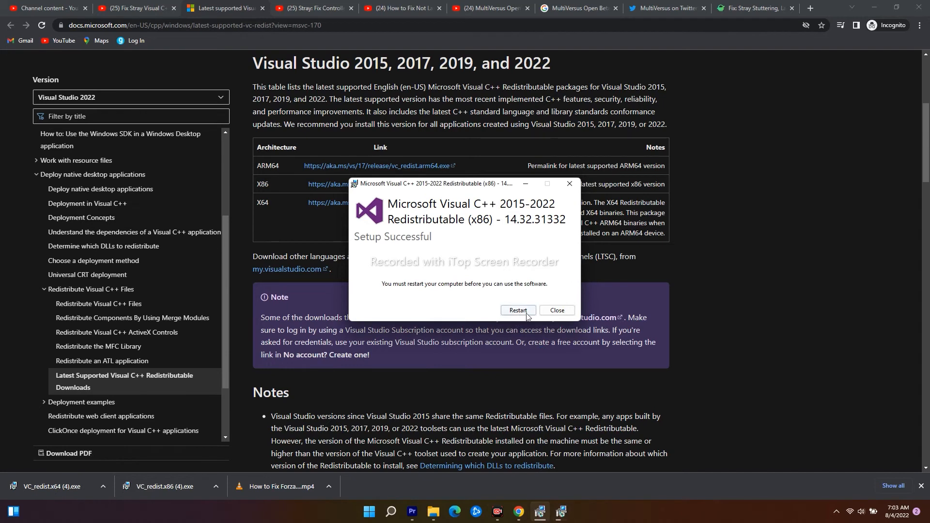
{"action": "mouse_move", "coordinate": [744, 451]}
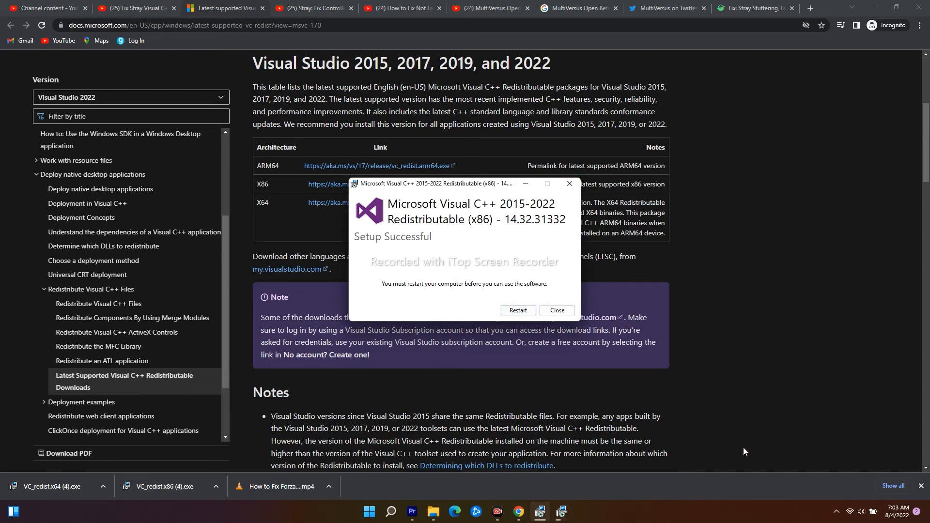
{"action": "mouse_move", "coordinate": [557, 310]}
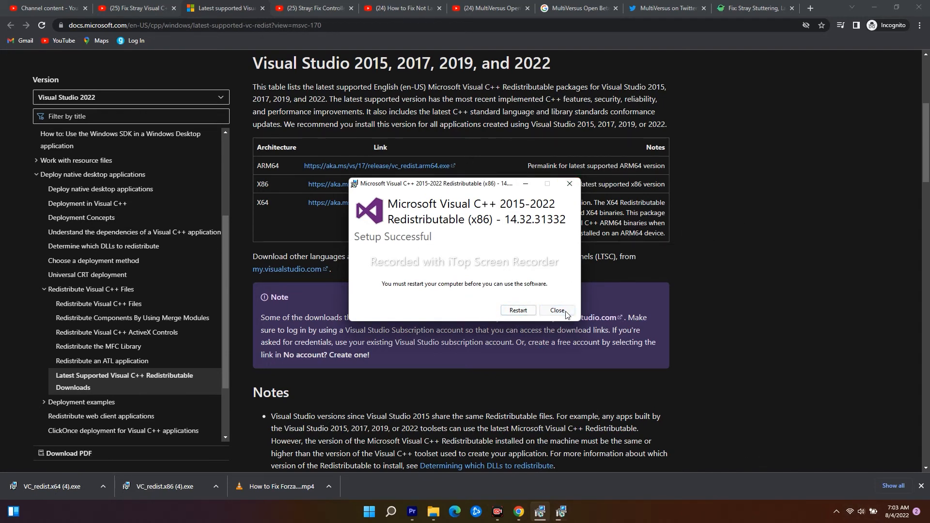
Close the x86 success dialog and switch to YouTube Studio and back to Docs
{"action": "left_click", "coordinate": [556, 310]}
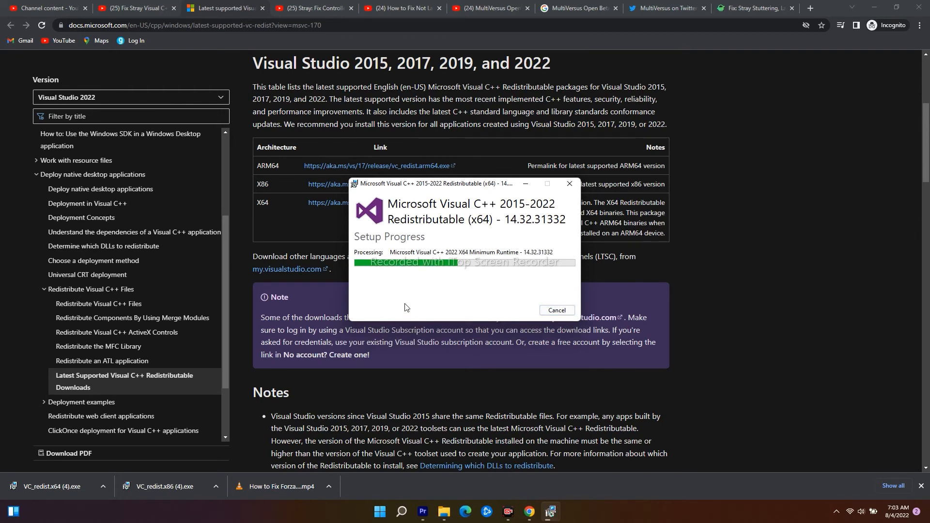
{"action": "mouse_move", "coordinate": [634, 271]}
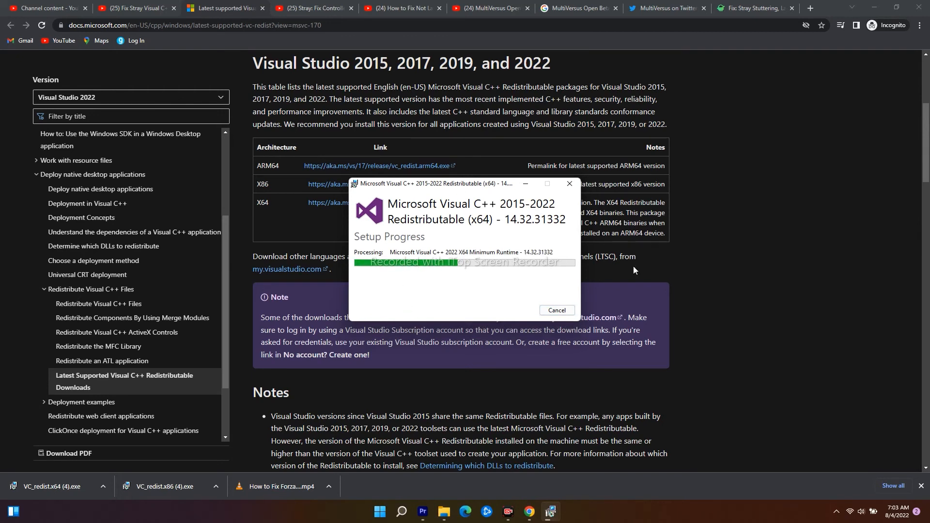
{"action": "mouse_move", "coordinate": [539, 286]}
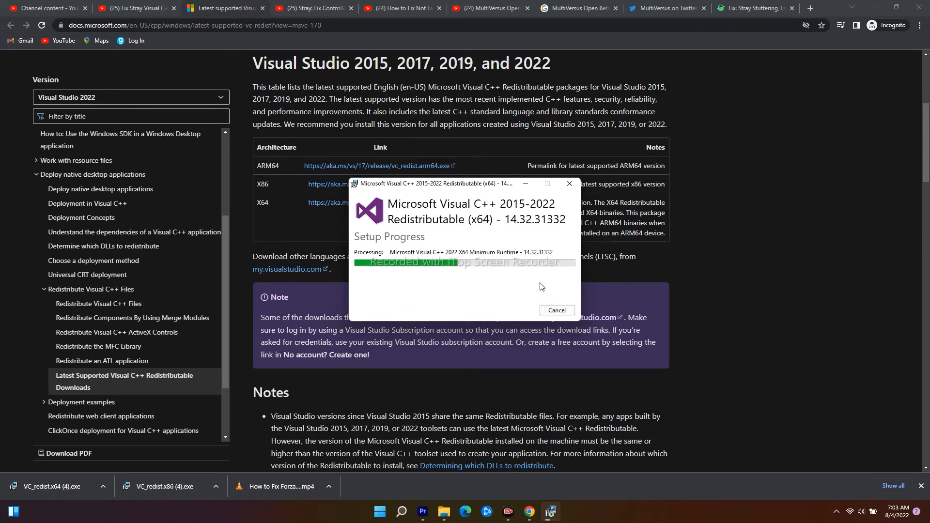
{"action": "mouse_move", "coordinate": [844, 325]}
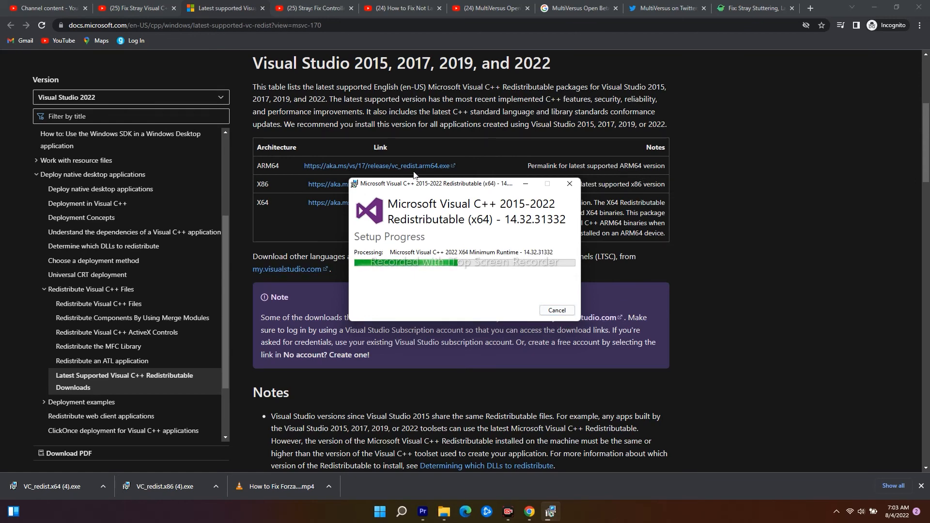
{"action": "left_click", "coordinate": [45, 8]}
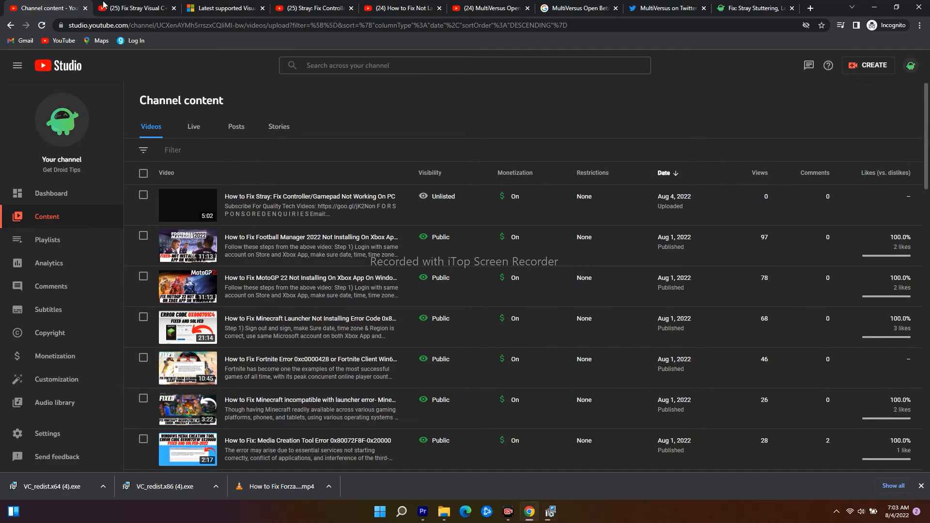
{"action": "mouse_move", "coordinate": [267, 4]}
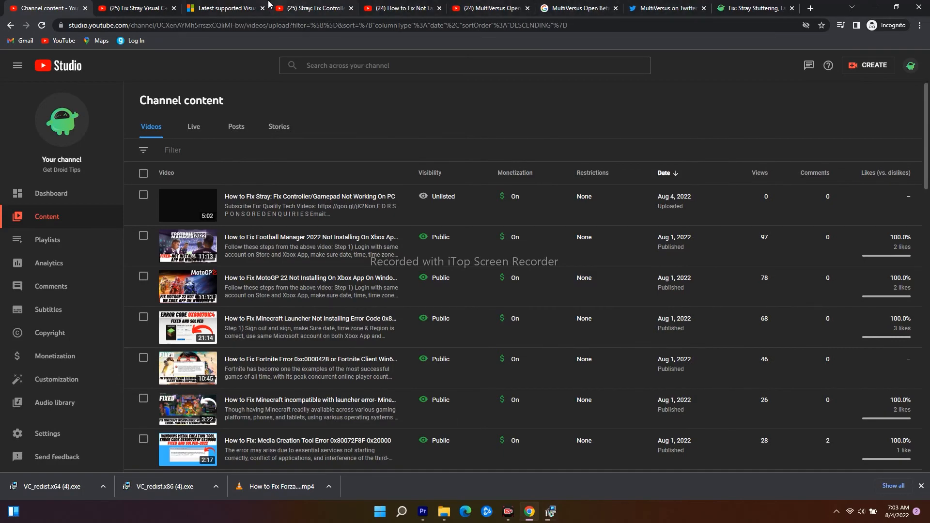
{"action": "left_click", "coordinate": [222, 8]}
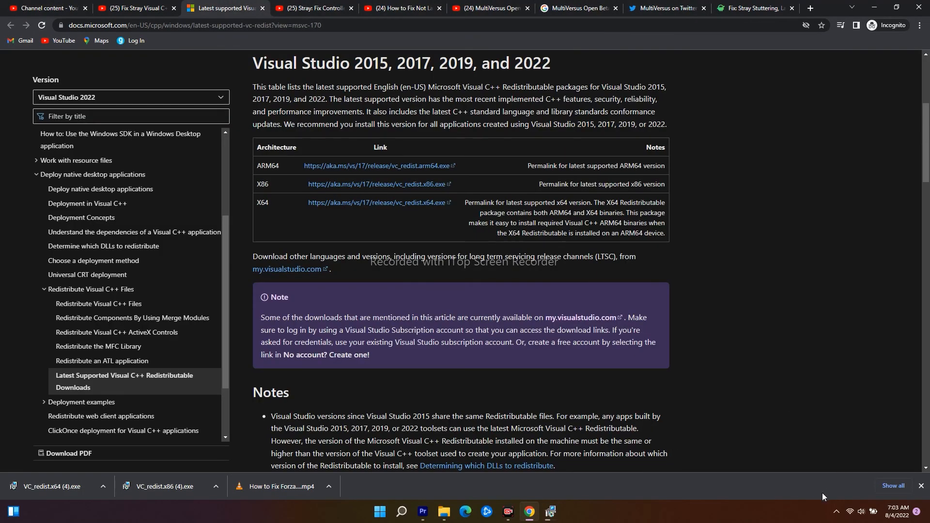